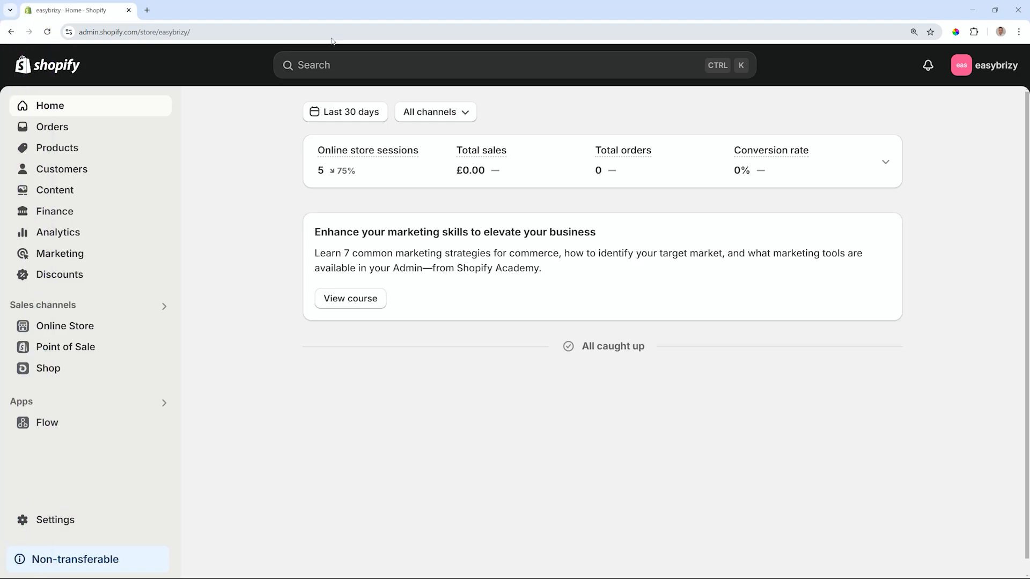
- Search the Shopify admin for 'brizy' to reach the App Store results
left_click(513, 65)
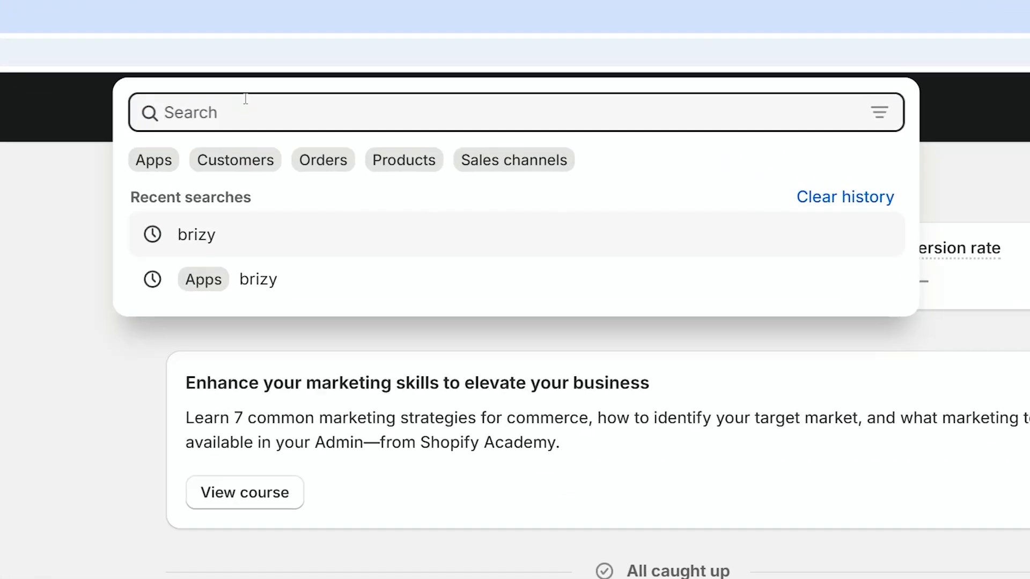
type("brizy")
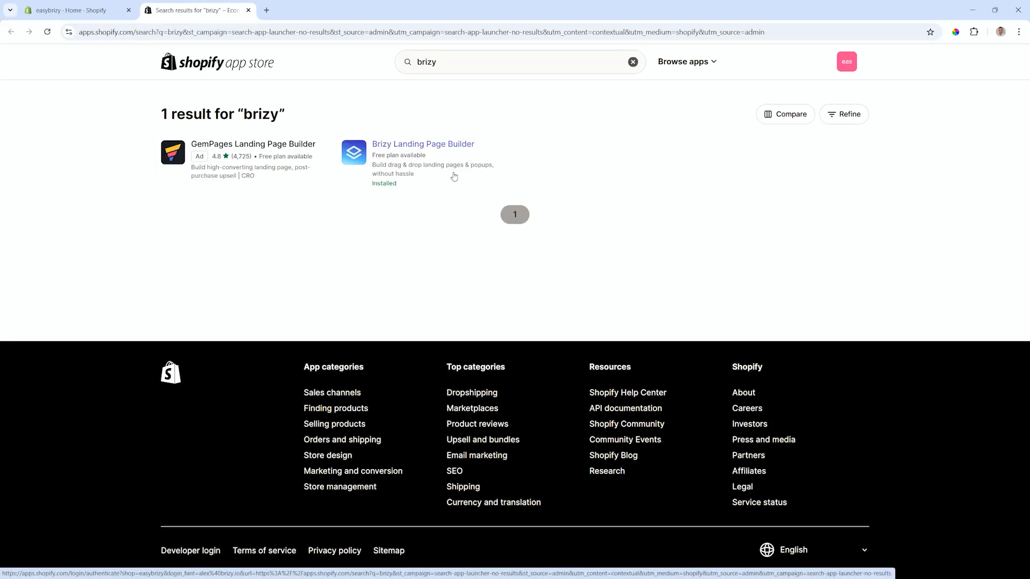
- View the Brizy Landing Page Builder listing and its description in the App Store
left_click(423, 143)
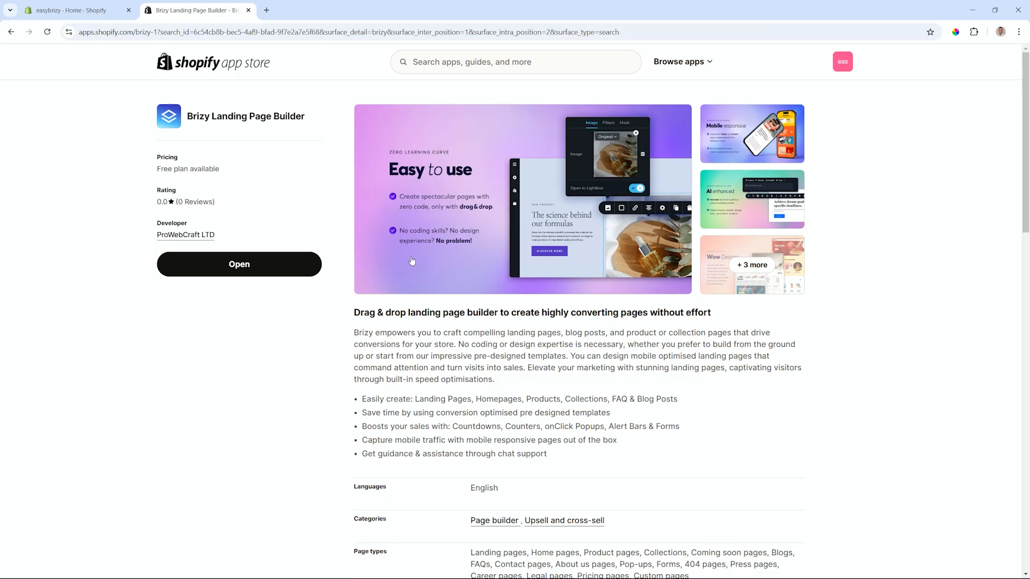
mouse_move(581, 262)
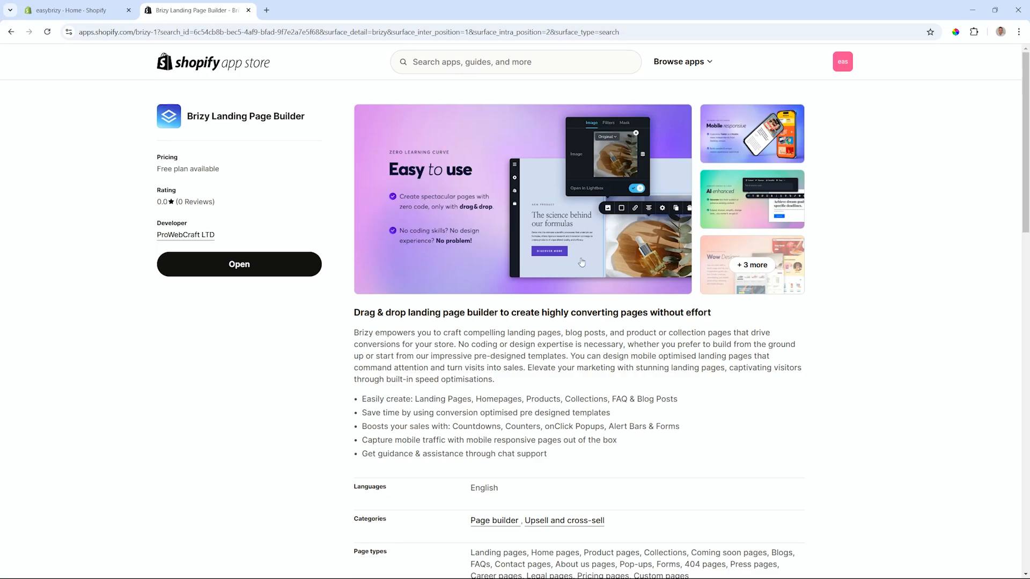
scroll("down", 3)
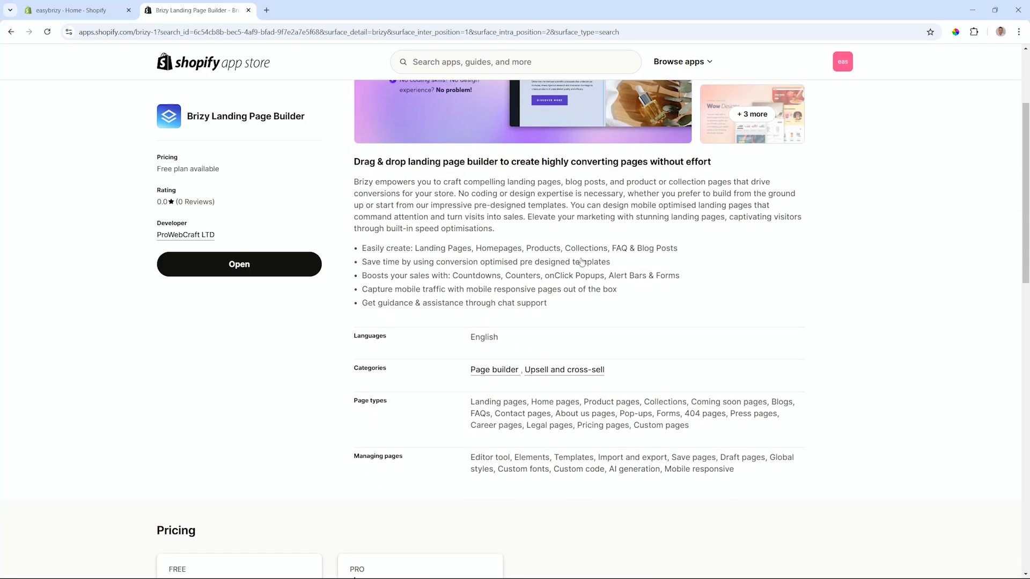
mouse_move(580, 261)
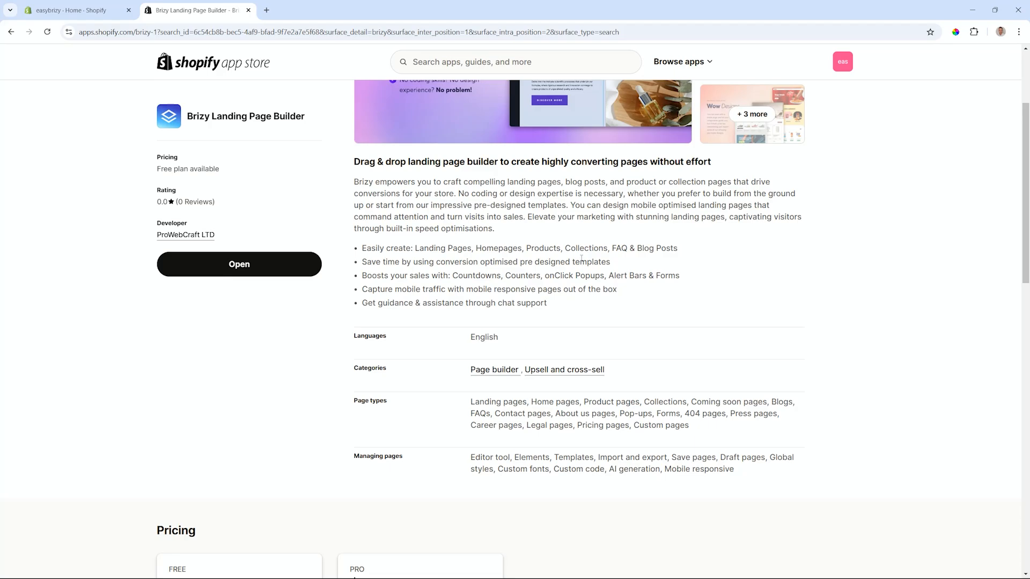
scroll("down", 3)
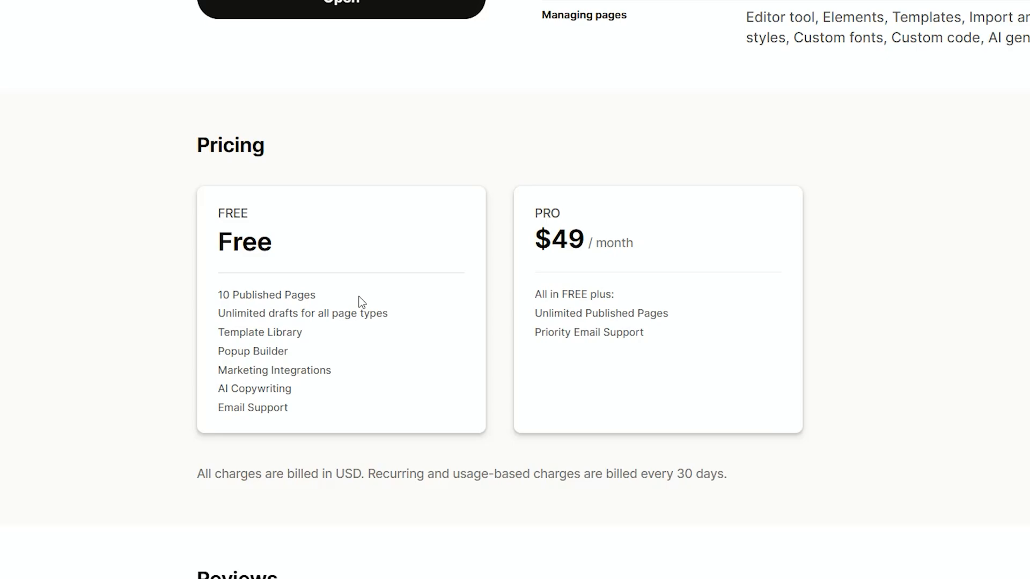
mouse_move(406, 227)
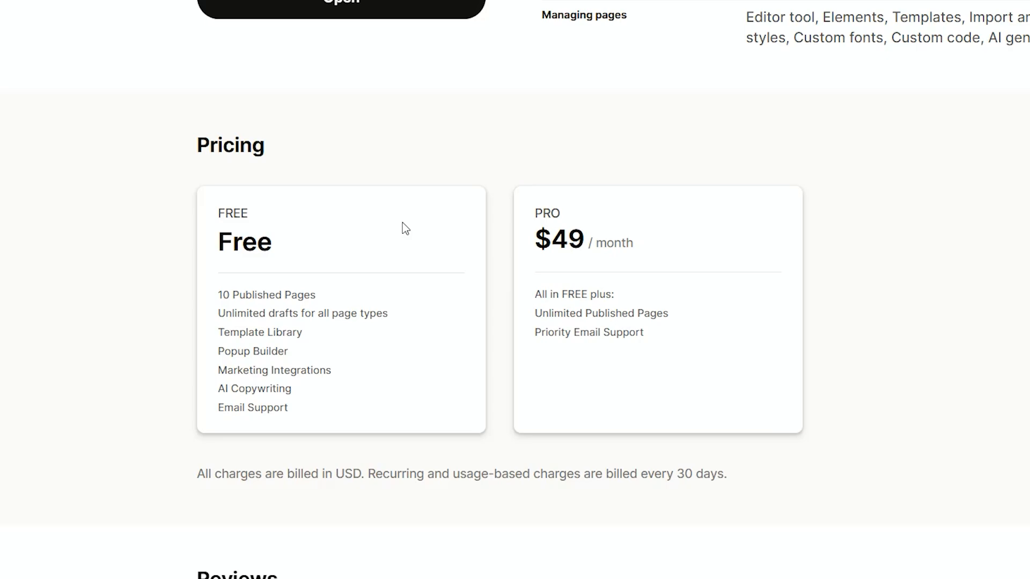
mouse_move(565, 218)
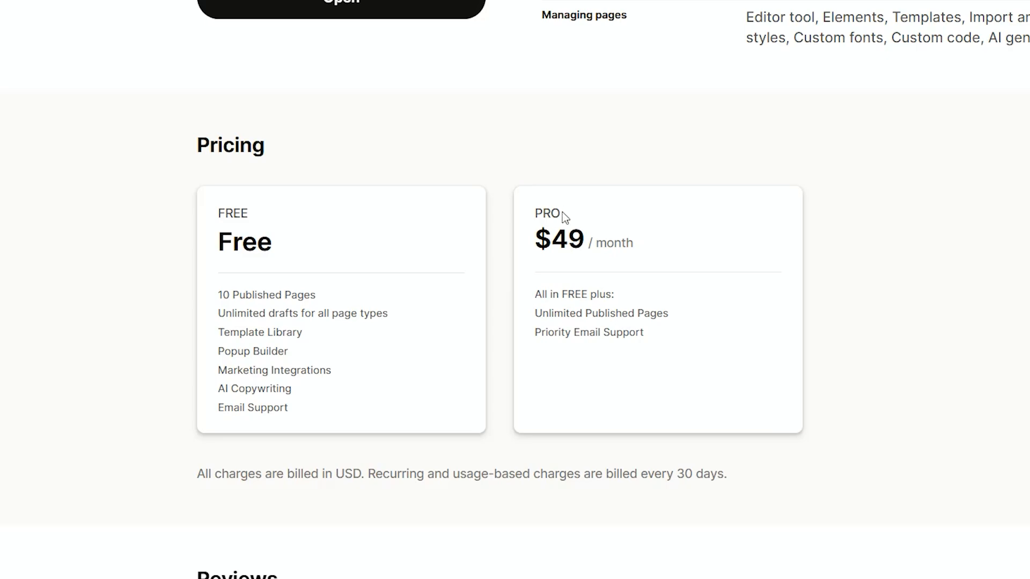
mouse_move(628, 293)
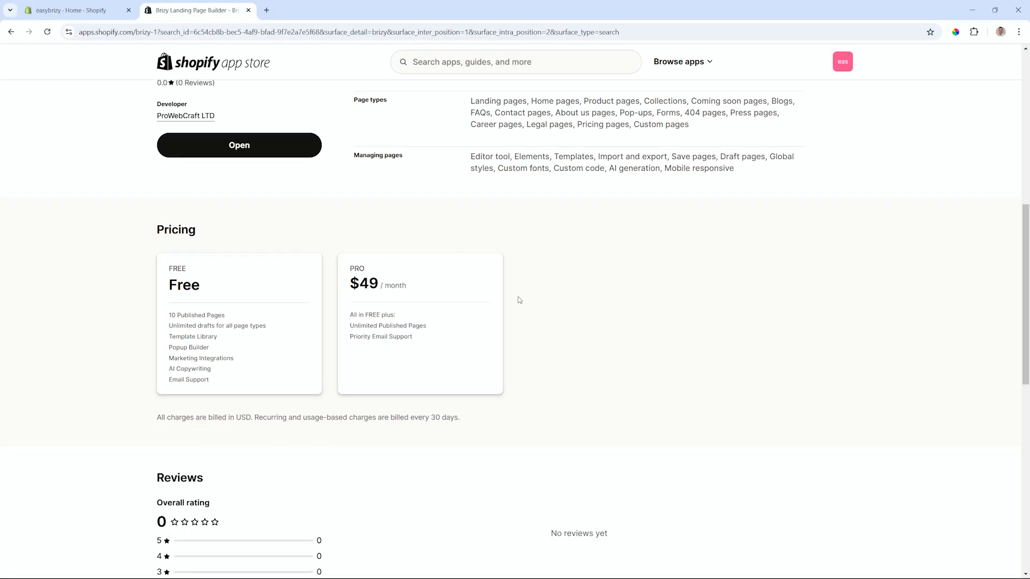
scroll("up", 3)
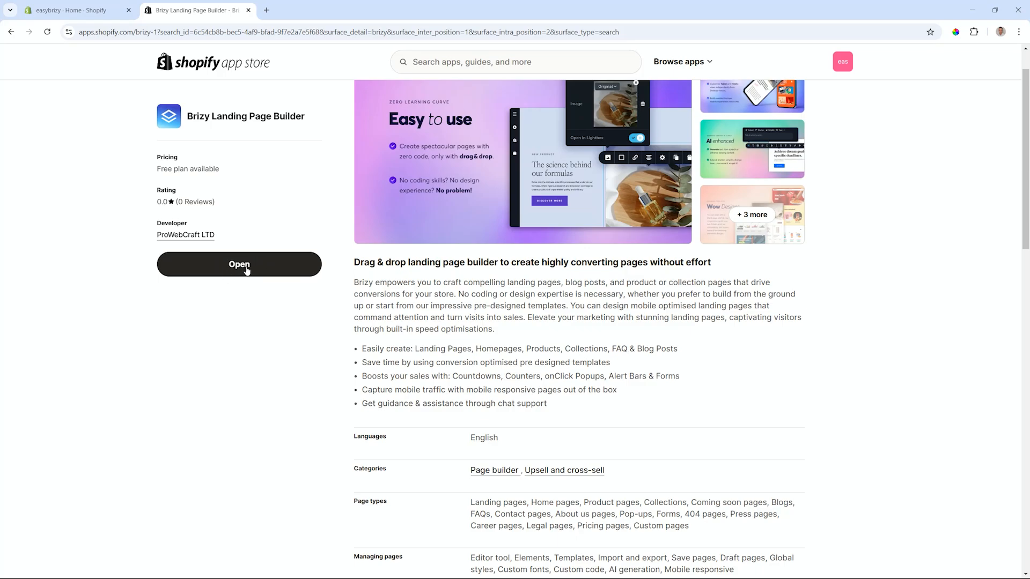
mouse_move(253, 284)
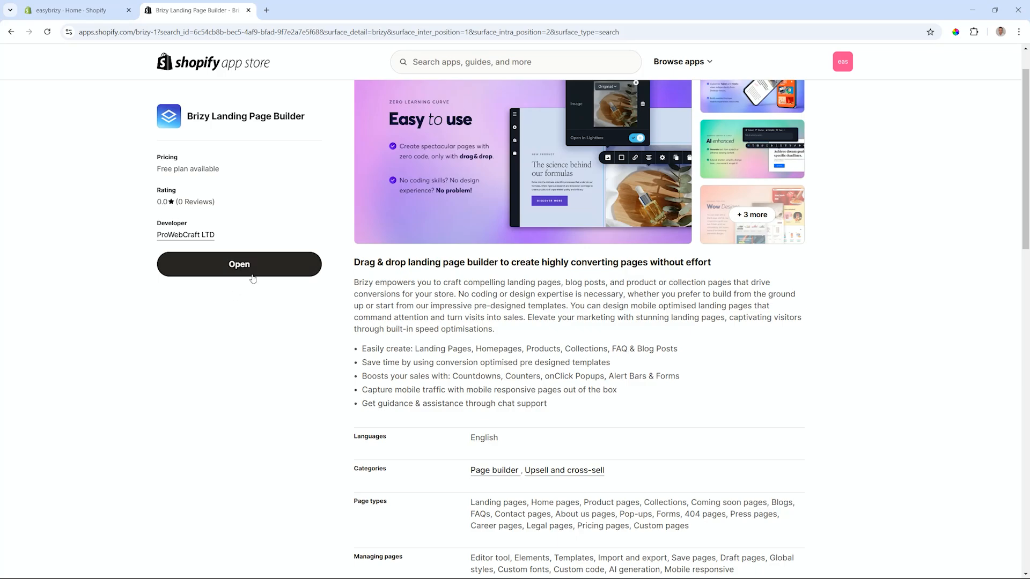
left_click(239, 264)
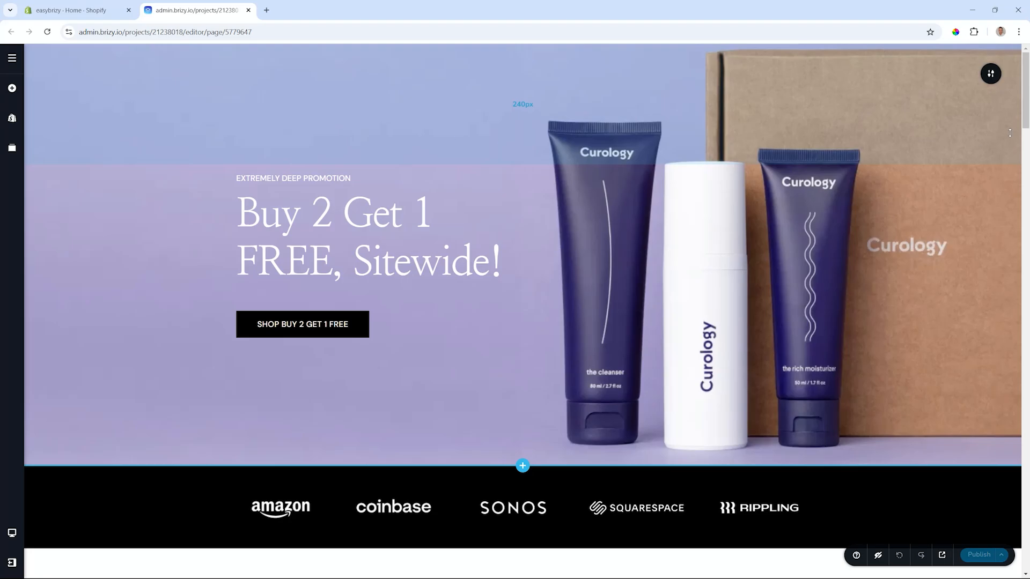
- Scroll the Brizy editor to the end of the existing landing page
scroll("down", 3)
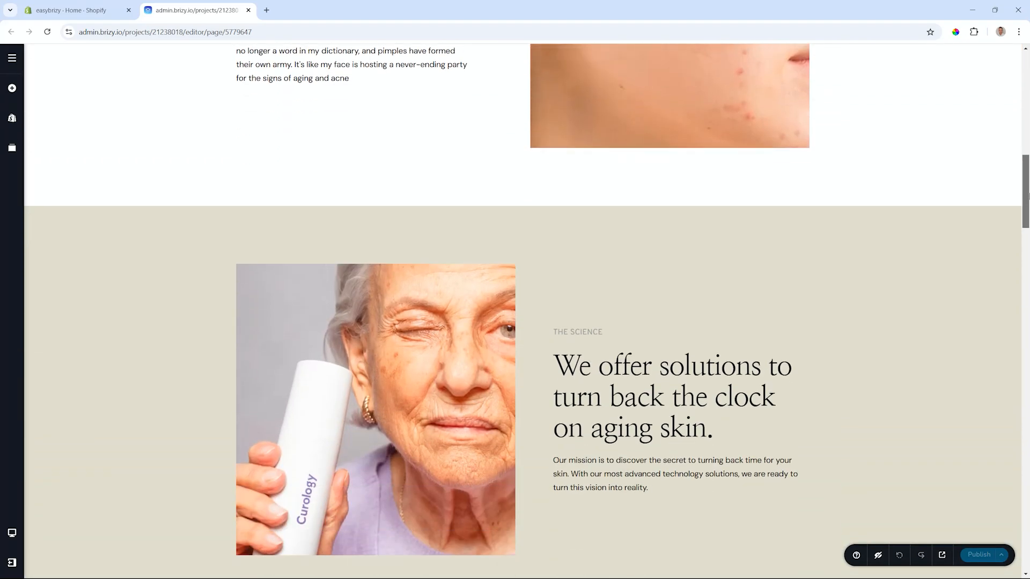
scroll("down", 3)
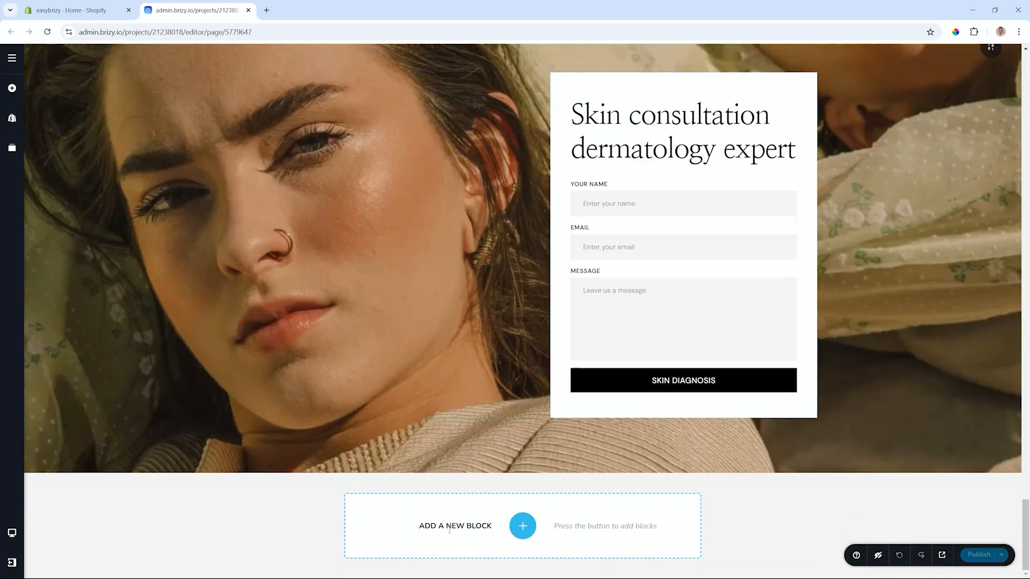
- Browse the layouts library filtered to Page Types and view a group of page layouts
left_click(523, 526)
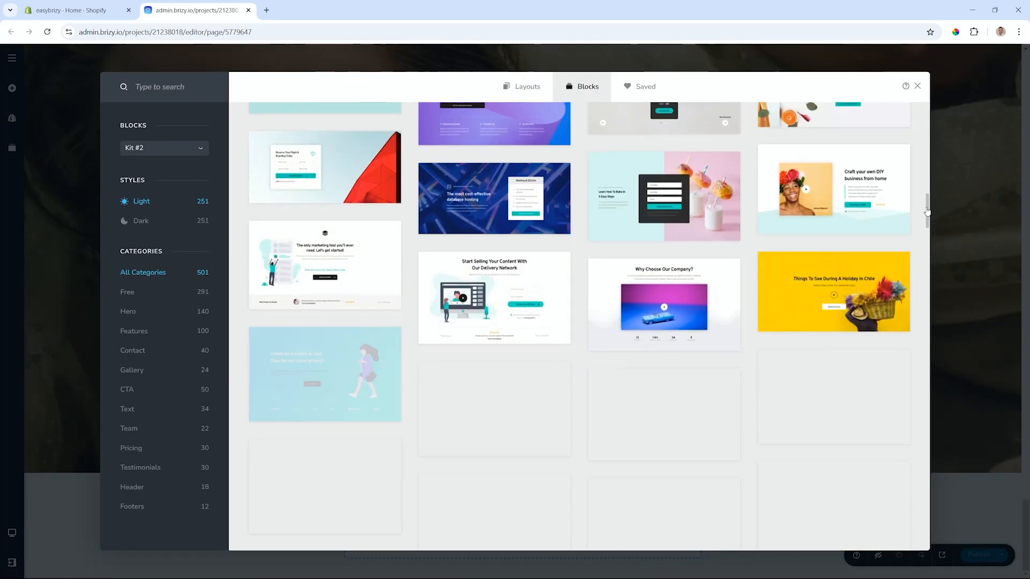
left_click(527, 85)
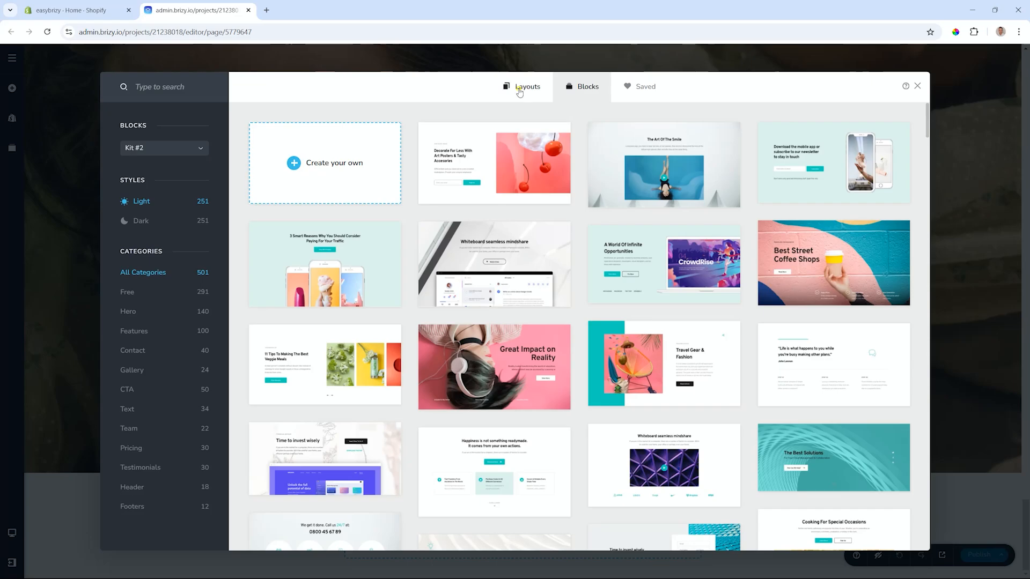
left_click(527, 85)
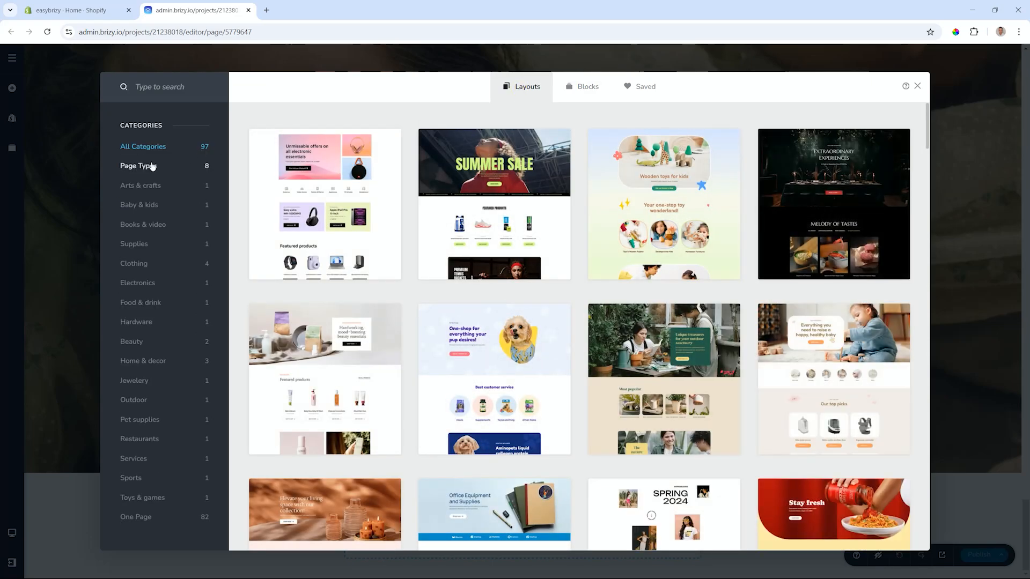
left_click(138, 166)
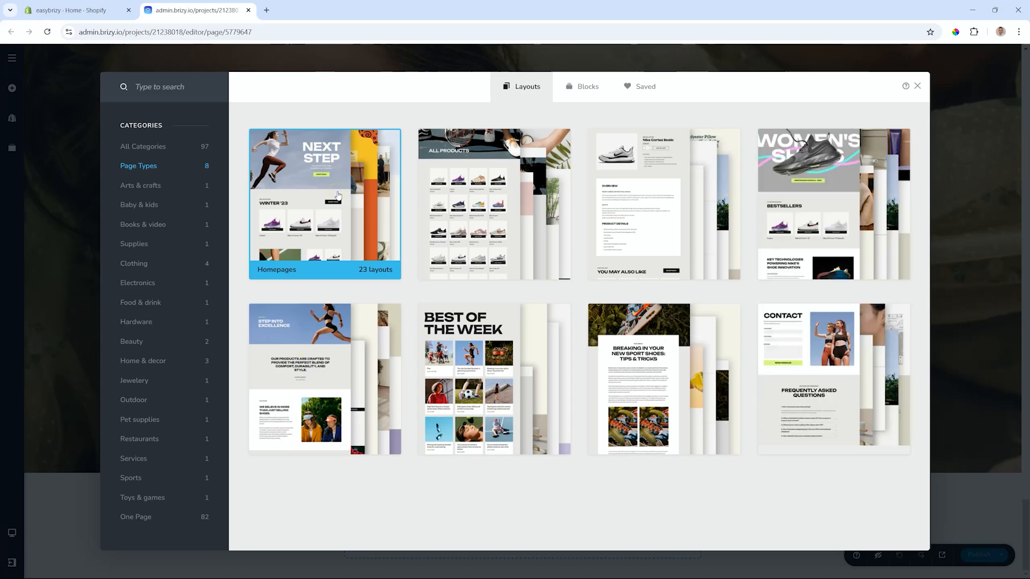
left_click(323, 202)
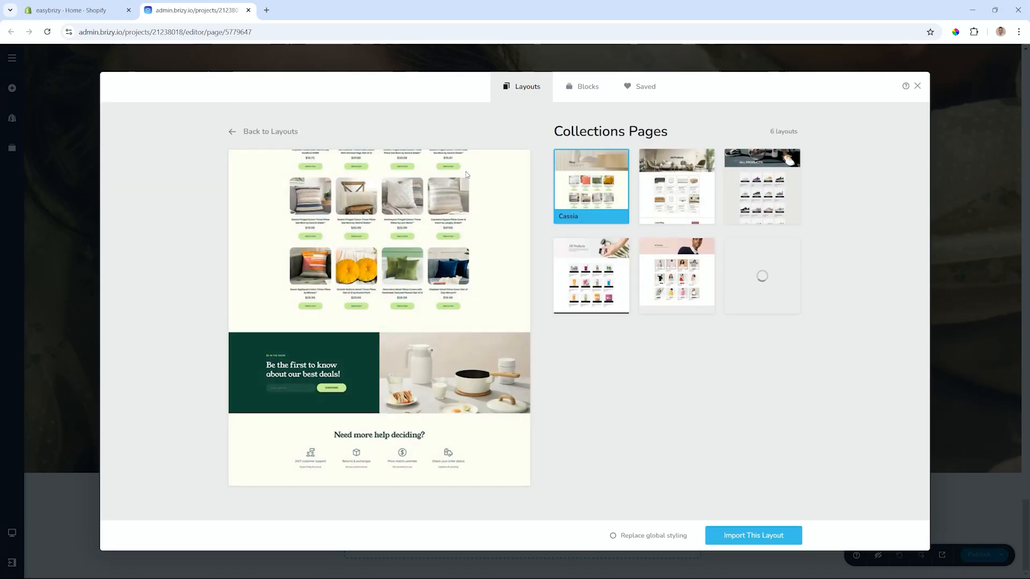
- Preview the Furniture collection and MCShoes product details layouts, then leave without importing
left_click(675, 185)
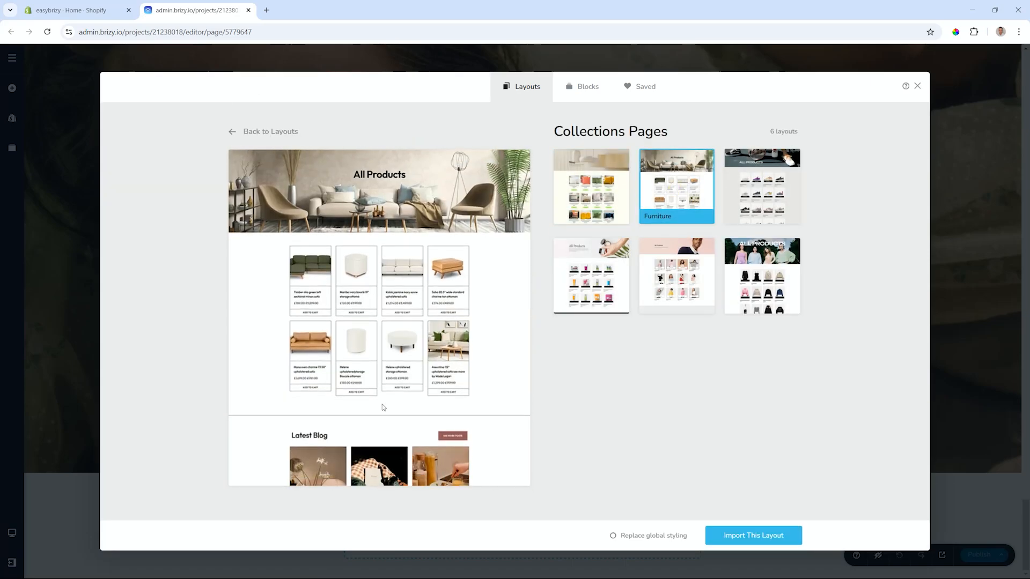
left_click(761, 186)
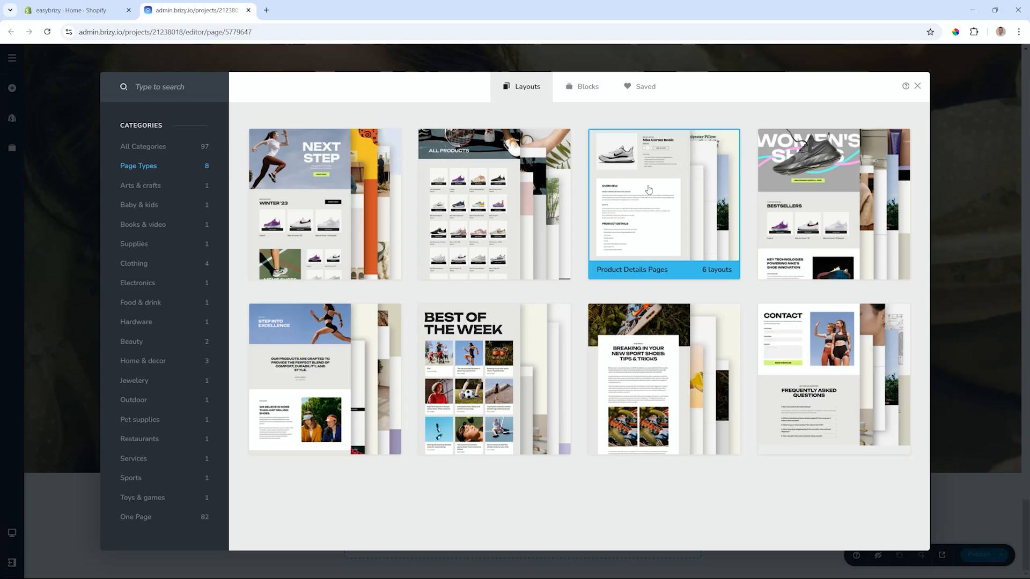
left_click(662, 203)
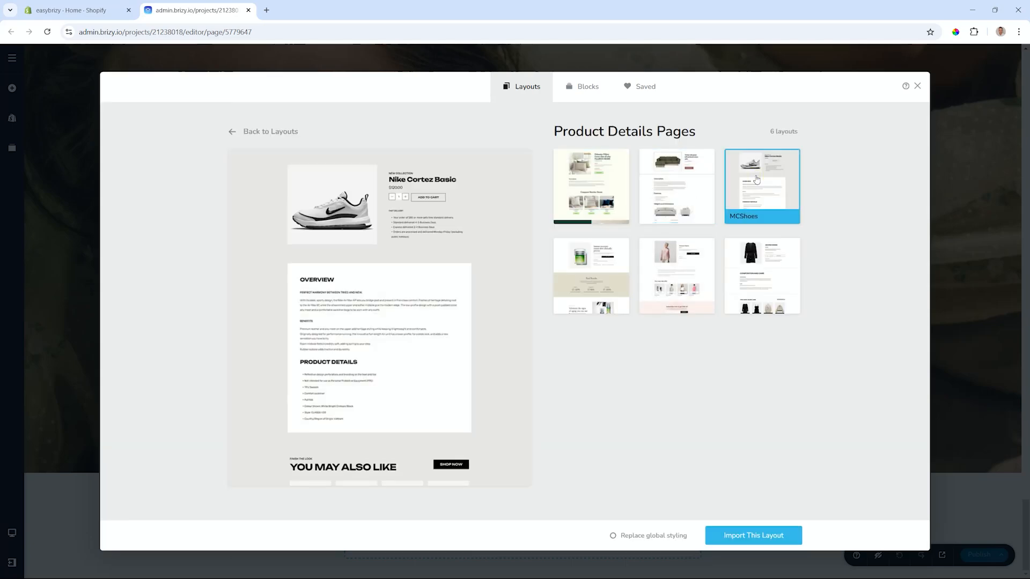
left_click(590, 275)
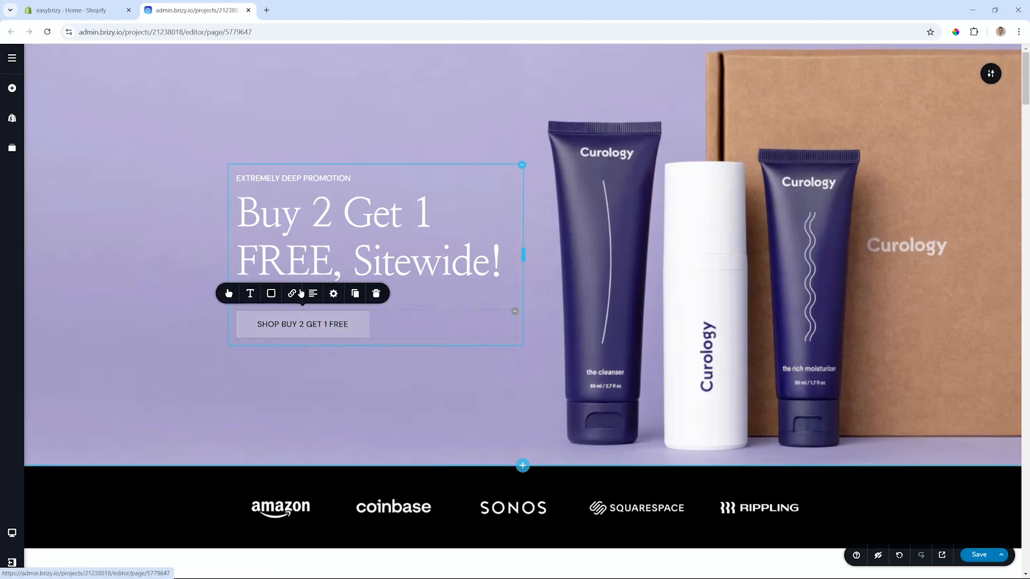
- Insert the Black Friday Deals popup from the popups library and return to the page
left_click(291, 294)
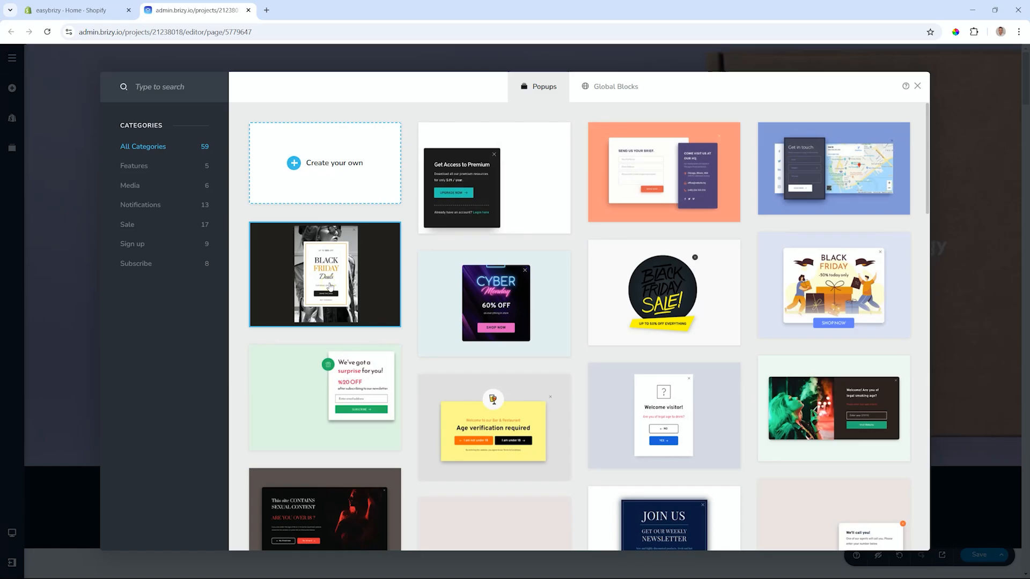
left_click(323, 274)
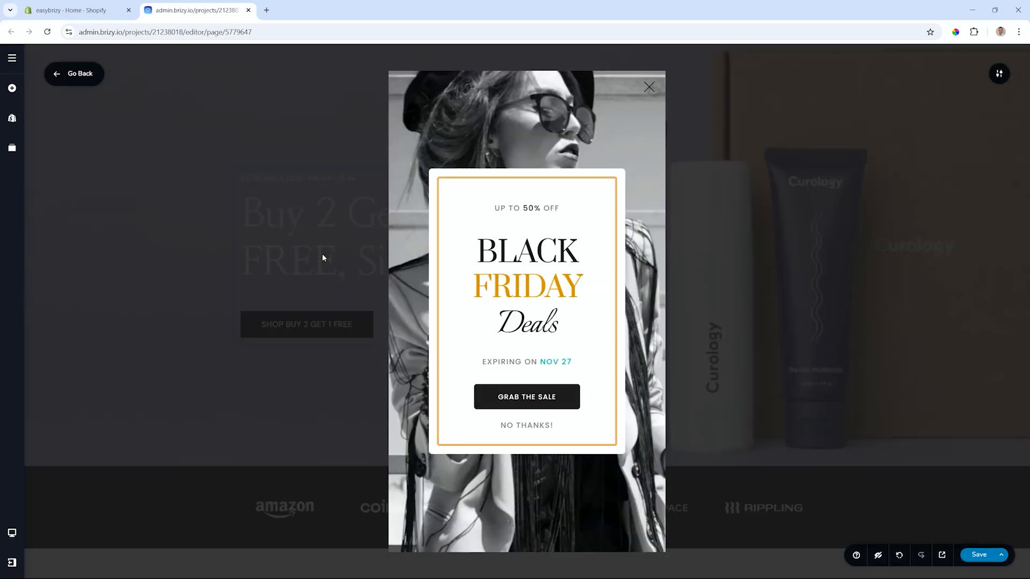
left_click(648, 87)
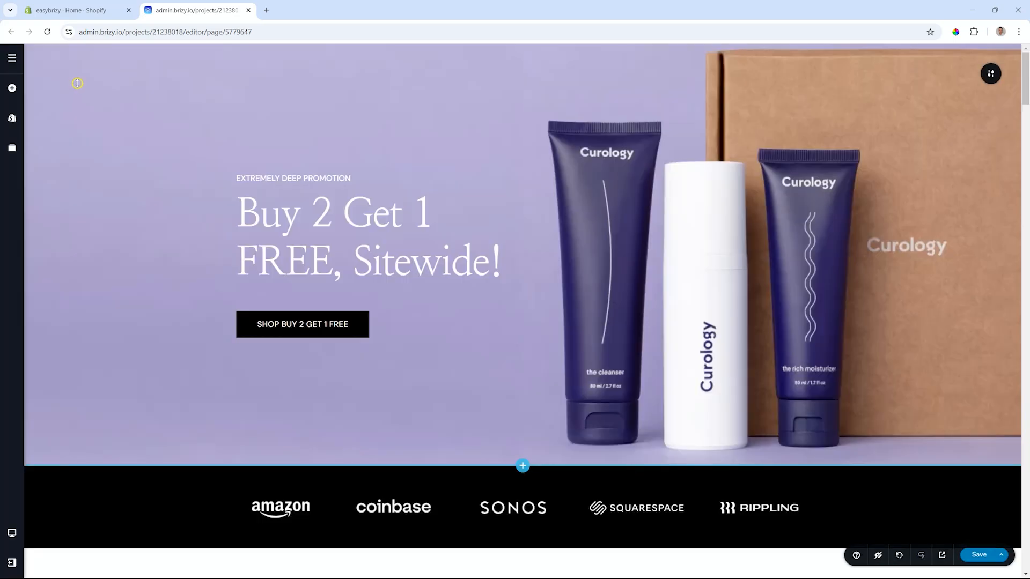
- Add a Form element under the button and choose ActiveCampaign among its app integrations
left_click(11, 88)
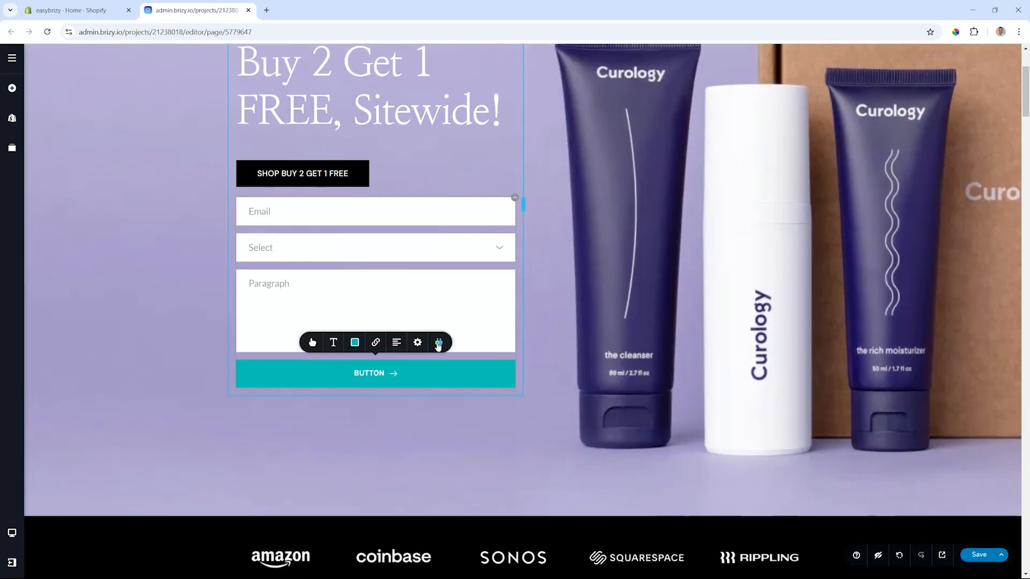
left_click(437, 342)
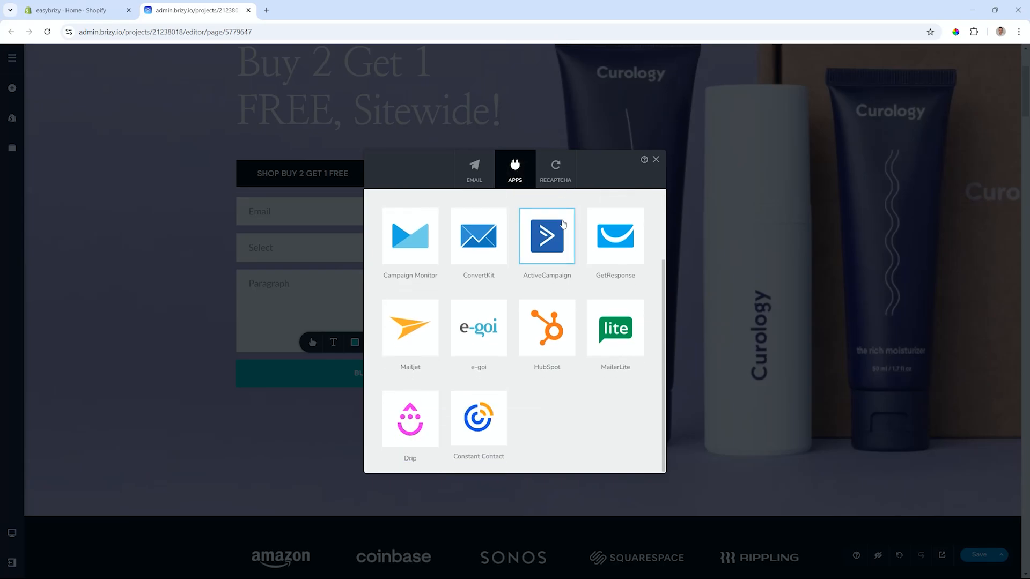
left_click(75, 10)
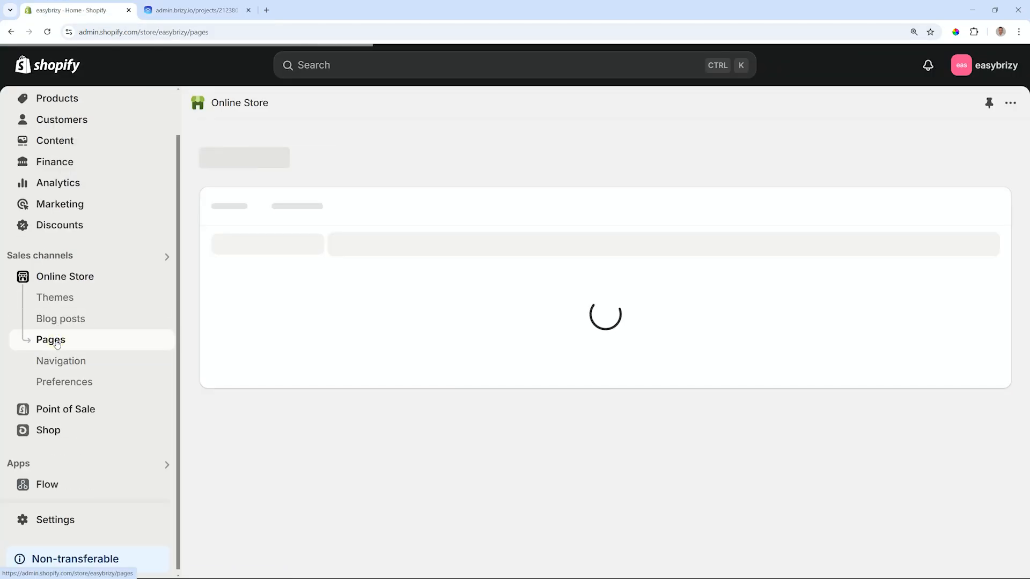
- Create and save a page titled 'New Landing Page - Black Friday', then show its further actions
left_click(50, 340)
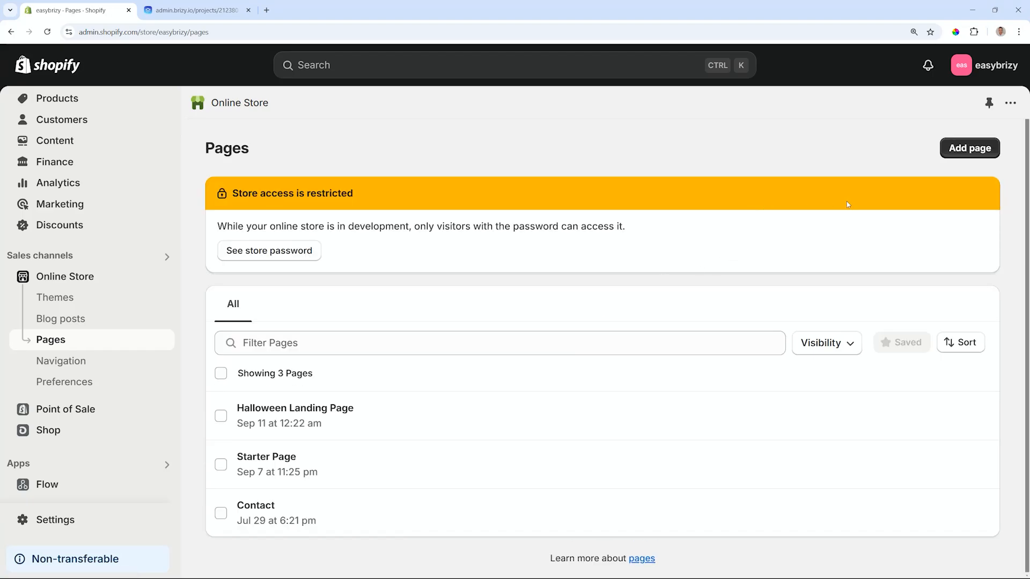
left_click(969, 148)
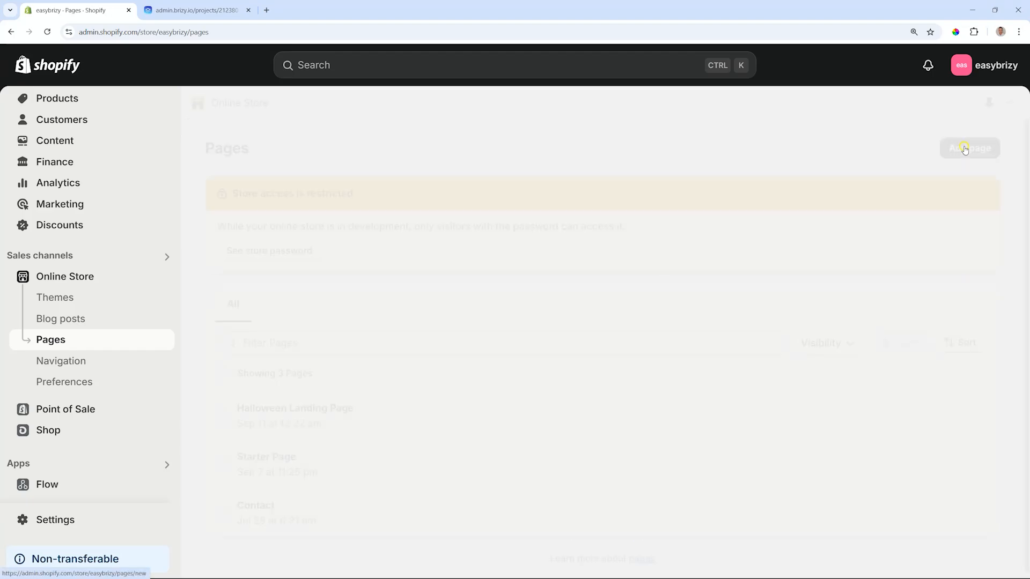
left_click(969, 148)
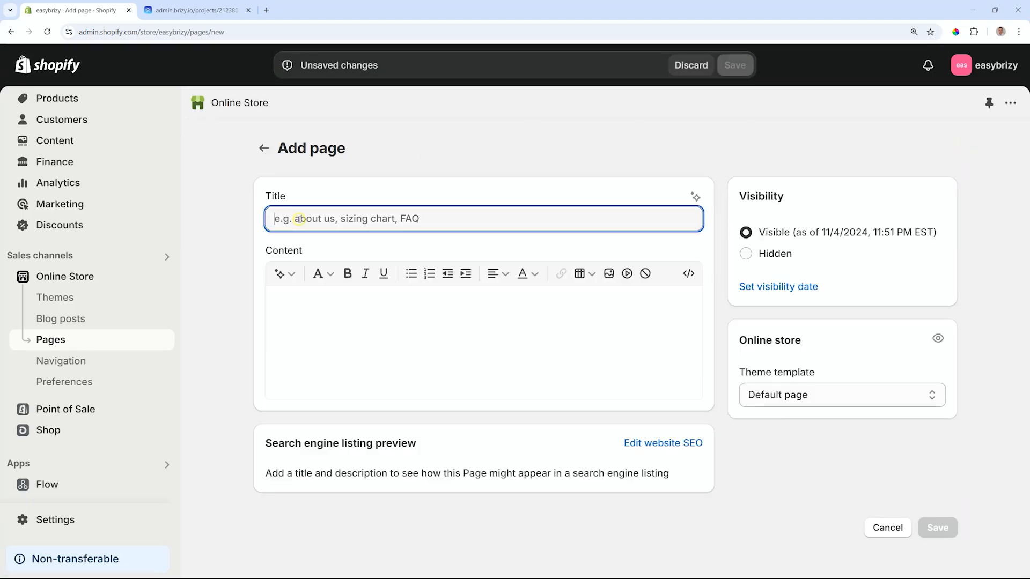
type("New Landing Page - Black Friday")
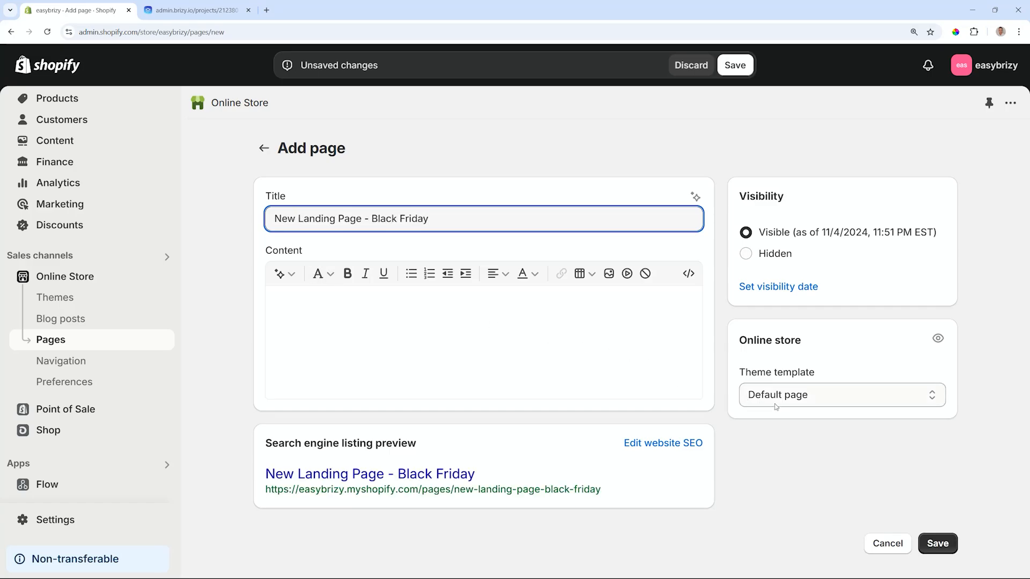
left_click(937, 543)
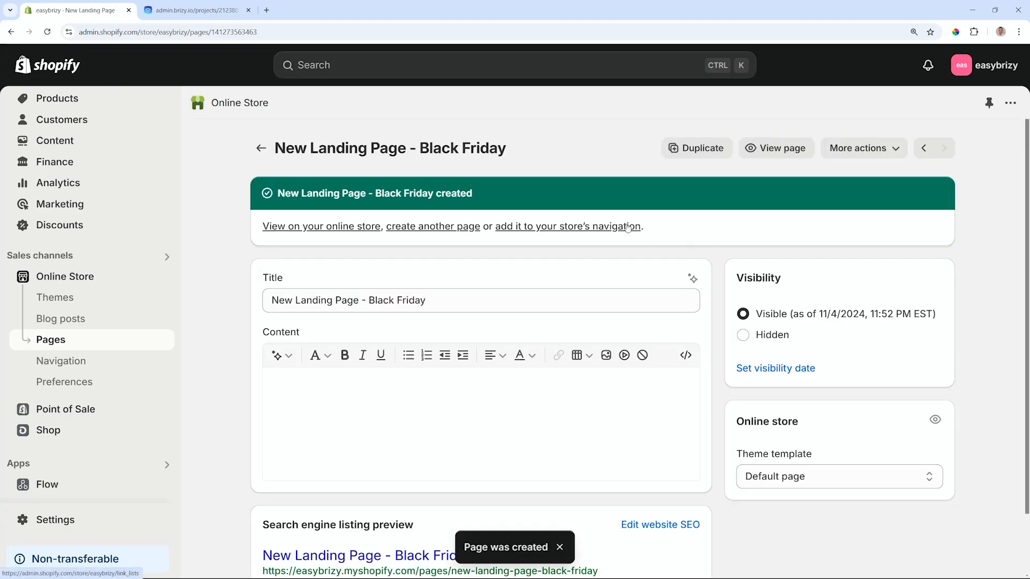
mouse_move(863, 148)
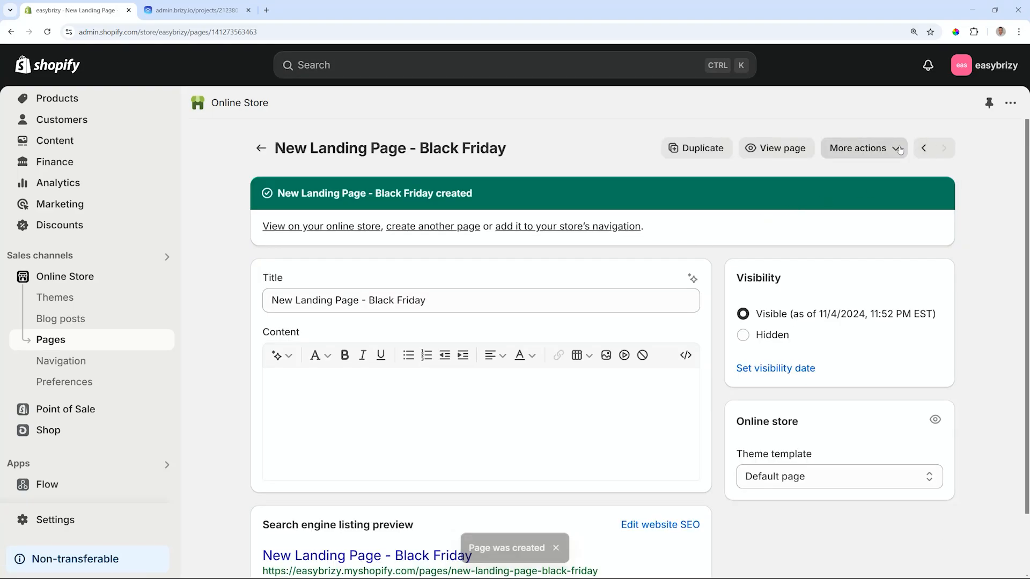
left_click(860, 148)
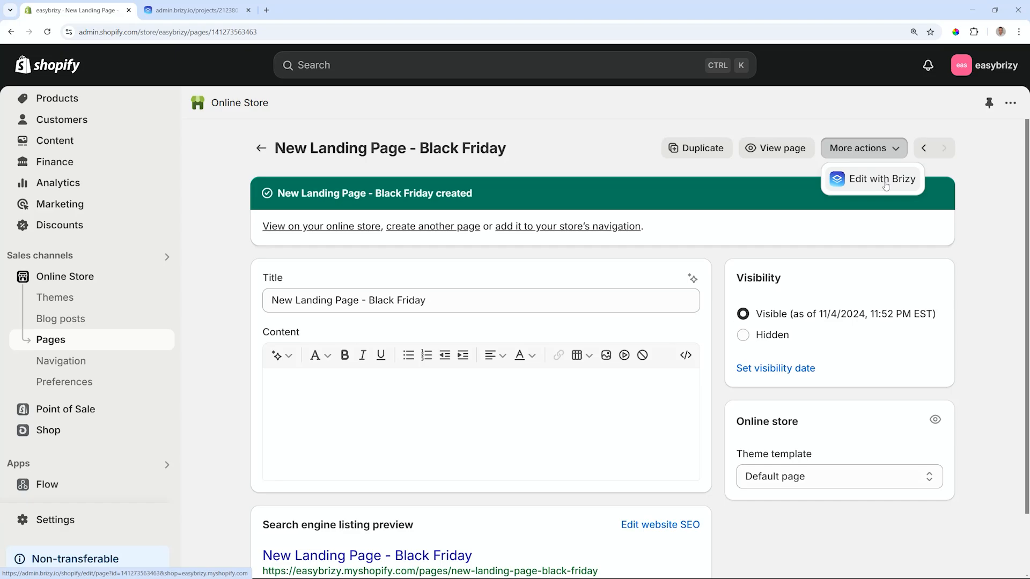
- Edit the page with Brizy, add an empty Create-your-own block and show the Shopify elements
left_click(881, 179)
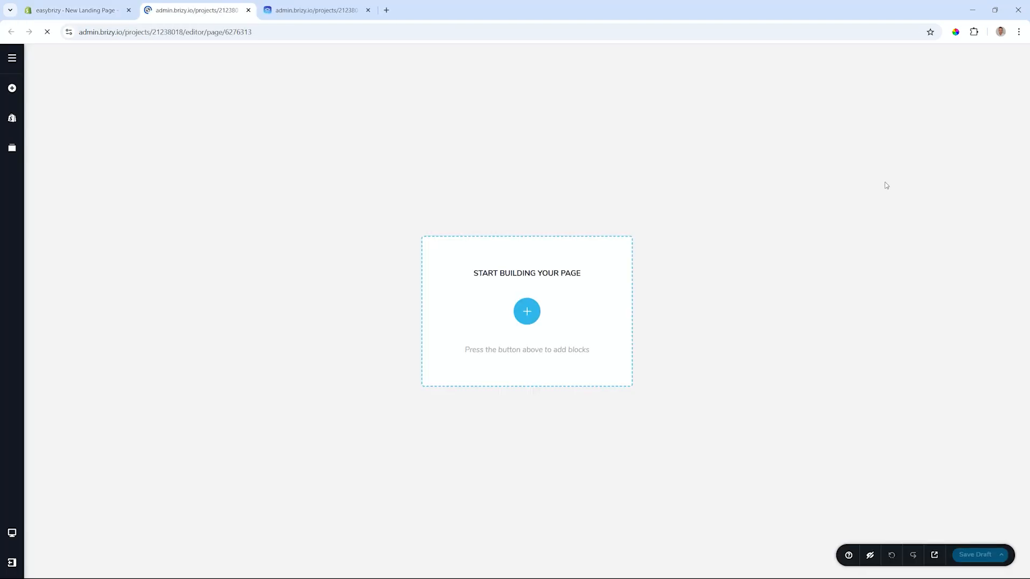
left_click(526, 311)
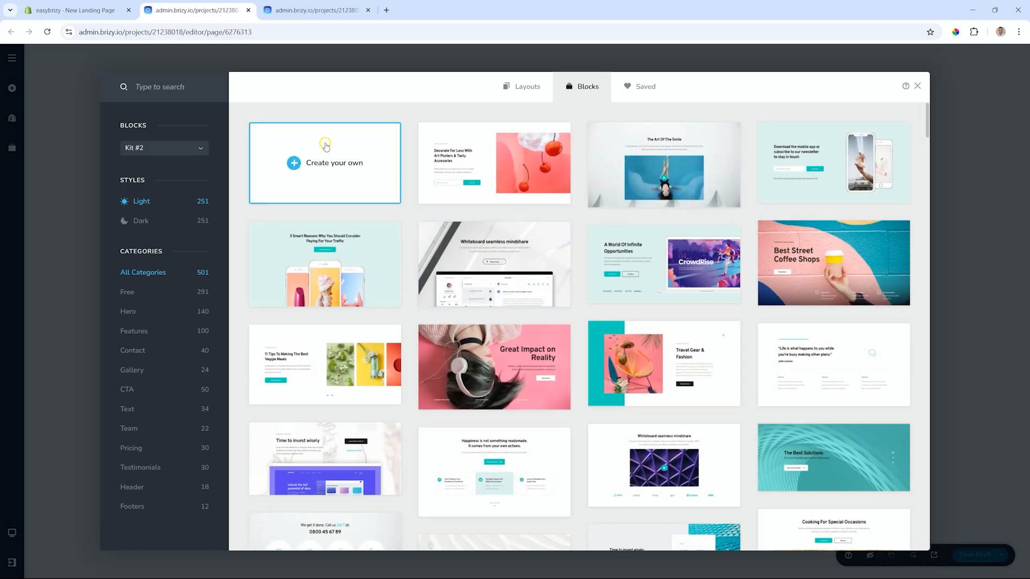
left_click(917, 85)
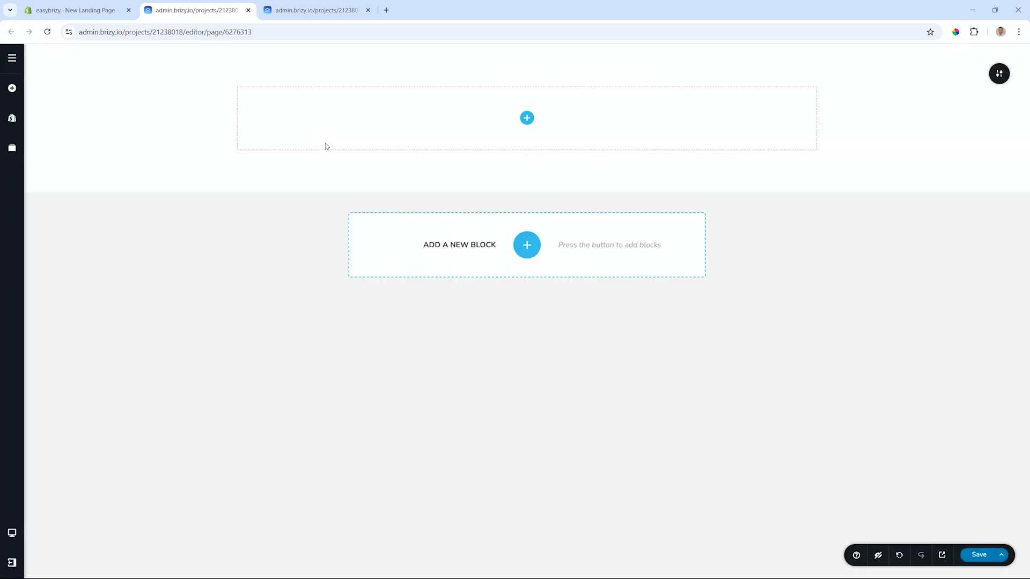
left_click(12, 118)
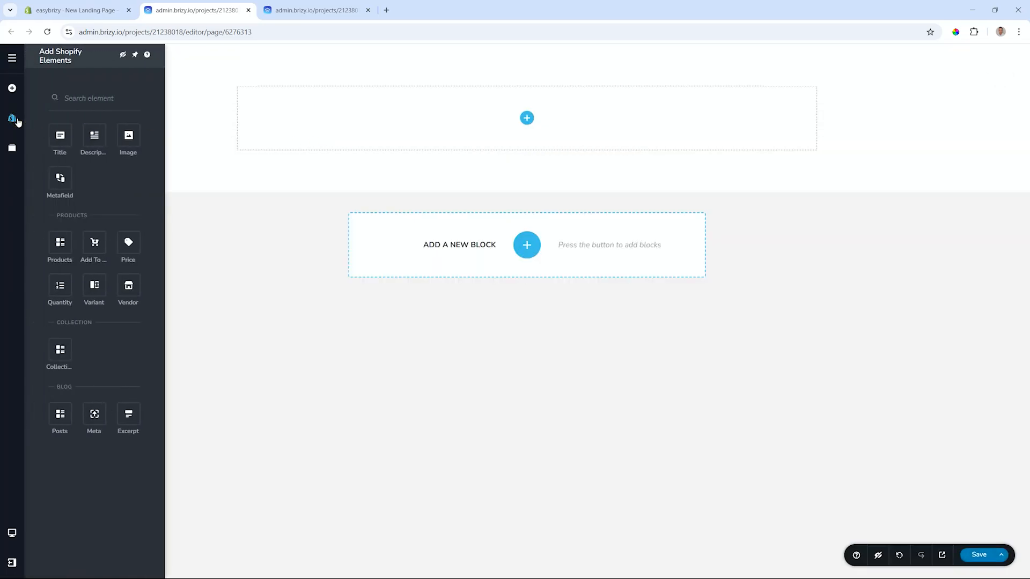
mouse_move(60, 136)
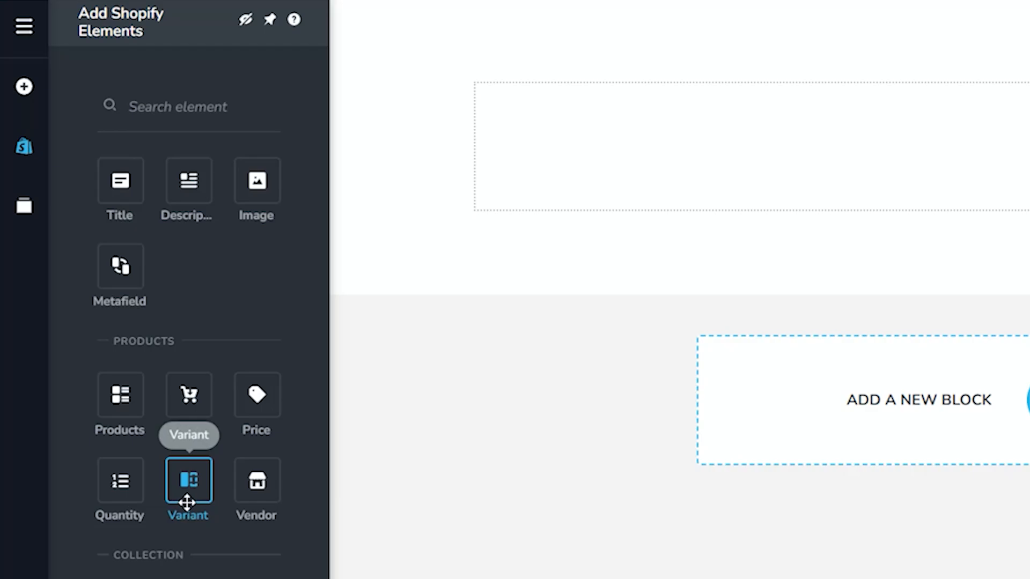
mouse_move(163, 557)
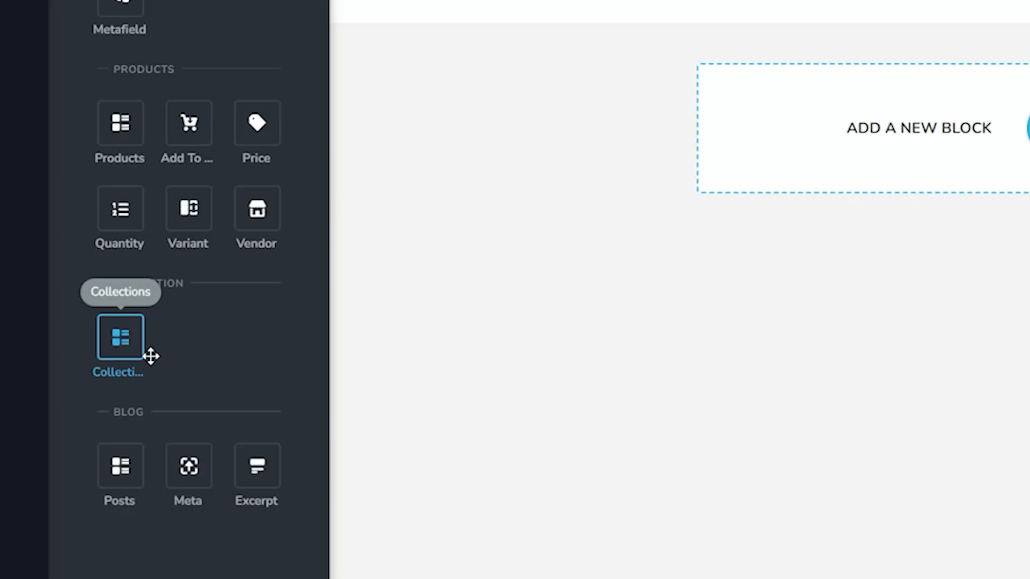
mouse_move(146, 437)
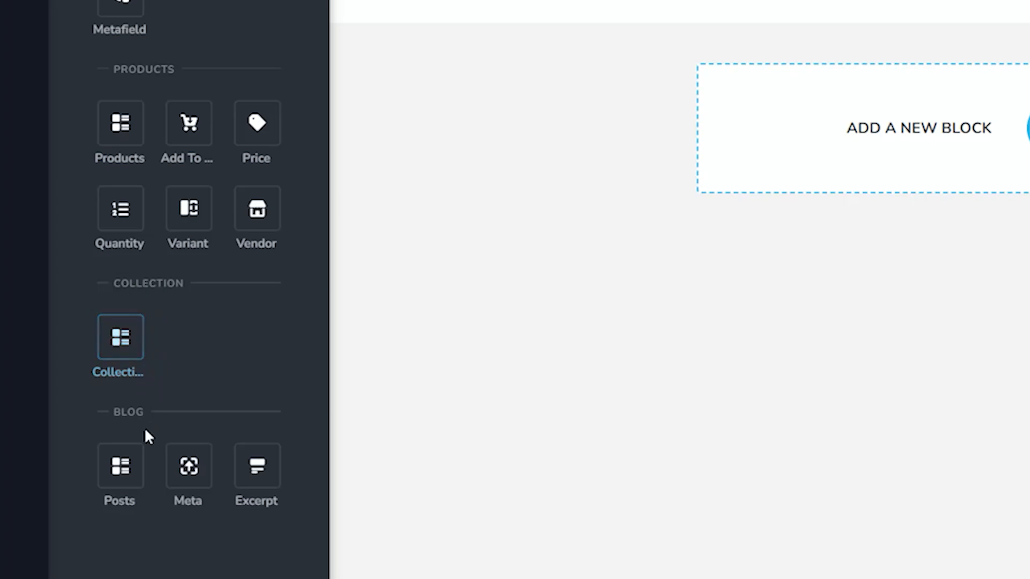